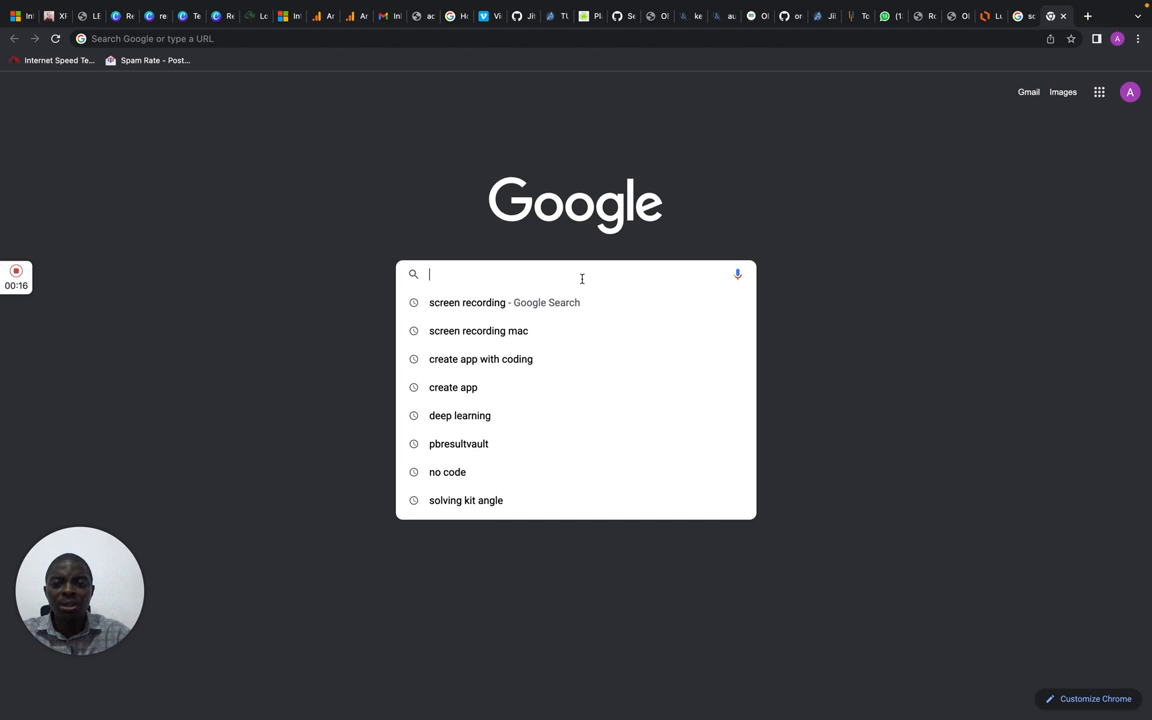
- Search Google for "loom plugin" from the new tab page
type("loom plugin")
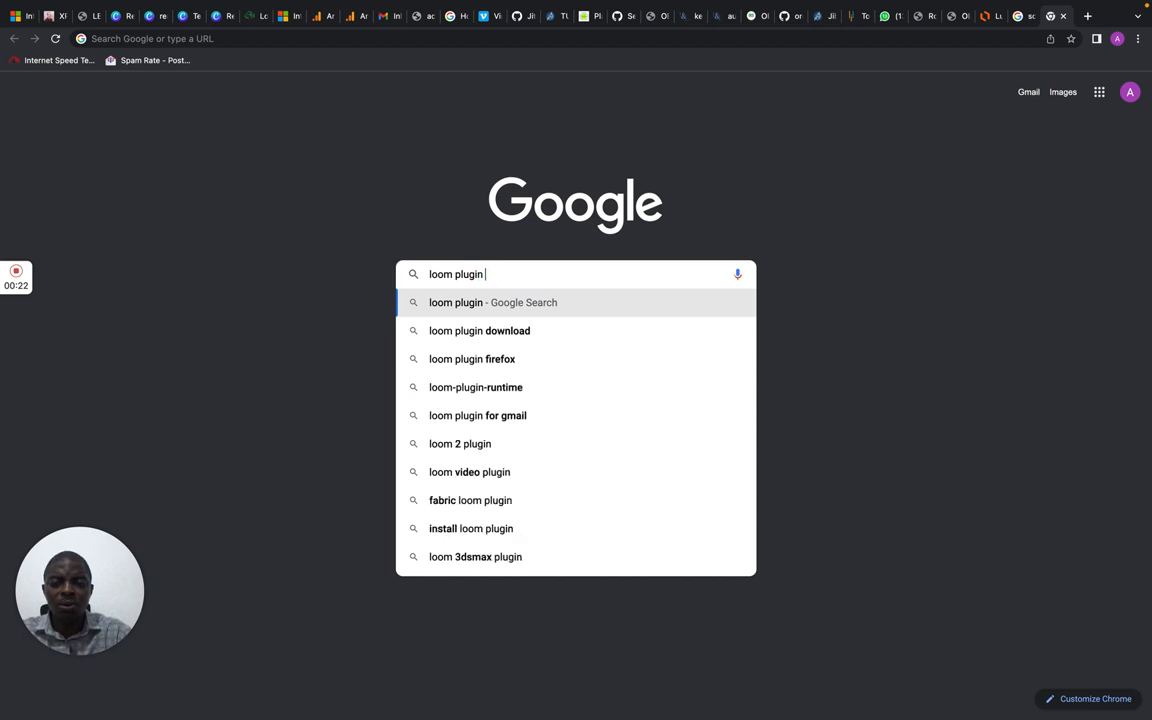
key("Enter")
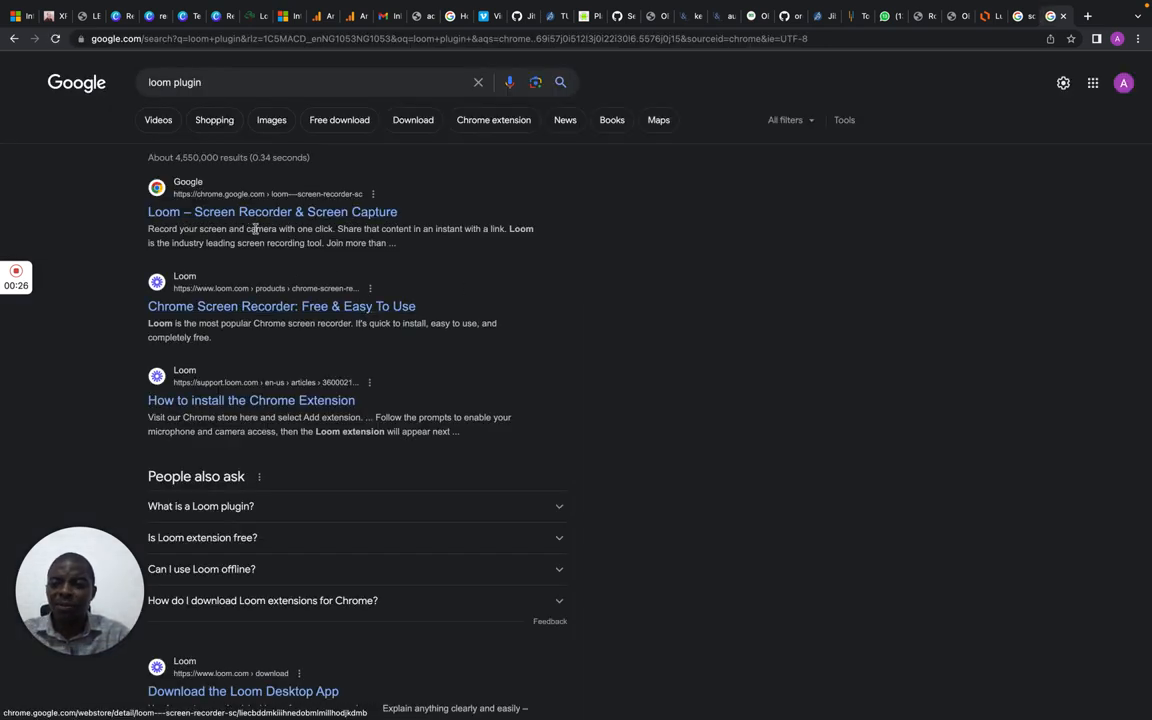
- Follow the 'Loom – Screen Recorder & Screen Capture' result to its Chrome Web Store listing
left_click(272, 212)
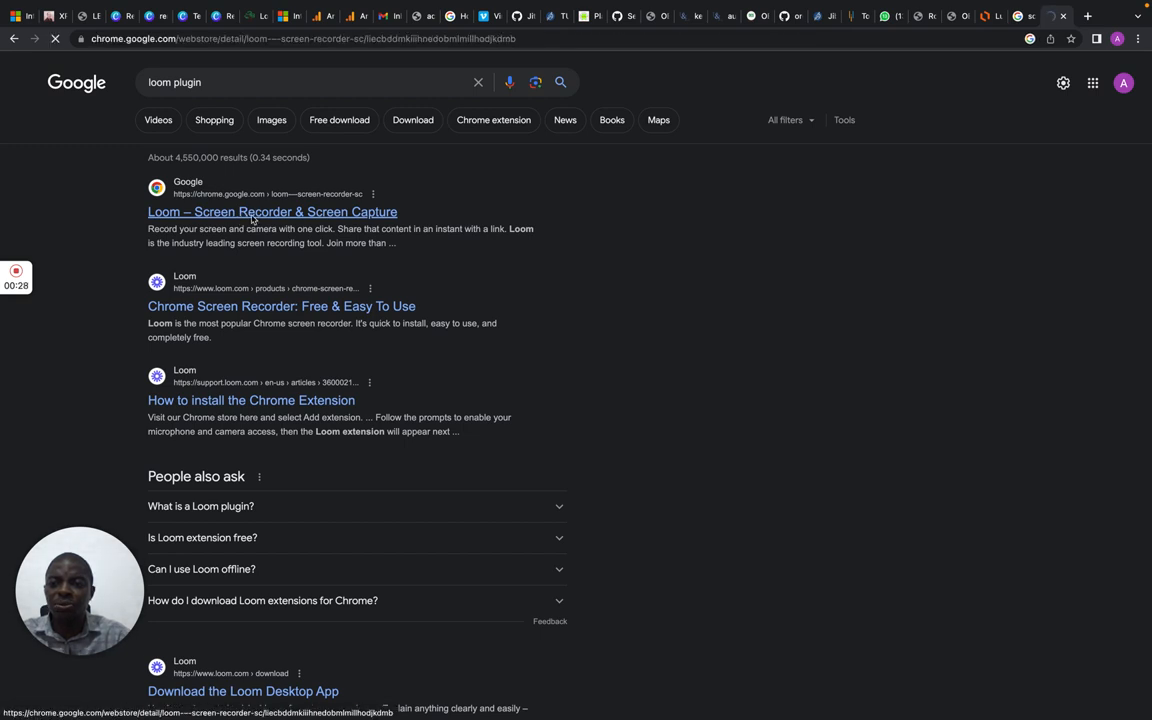
left_click(272, 212)
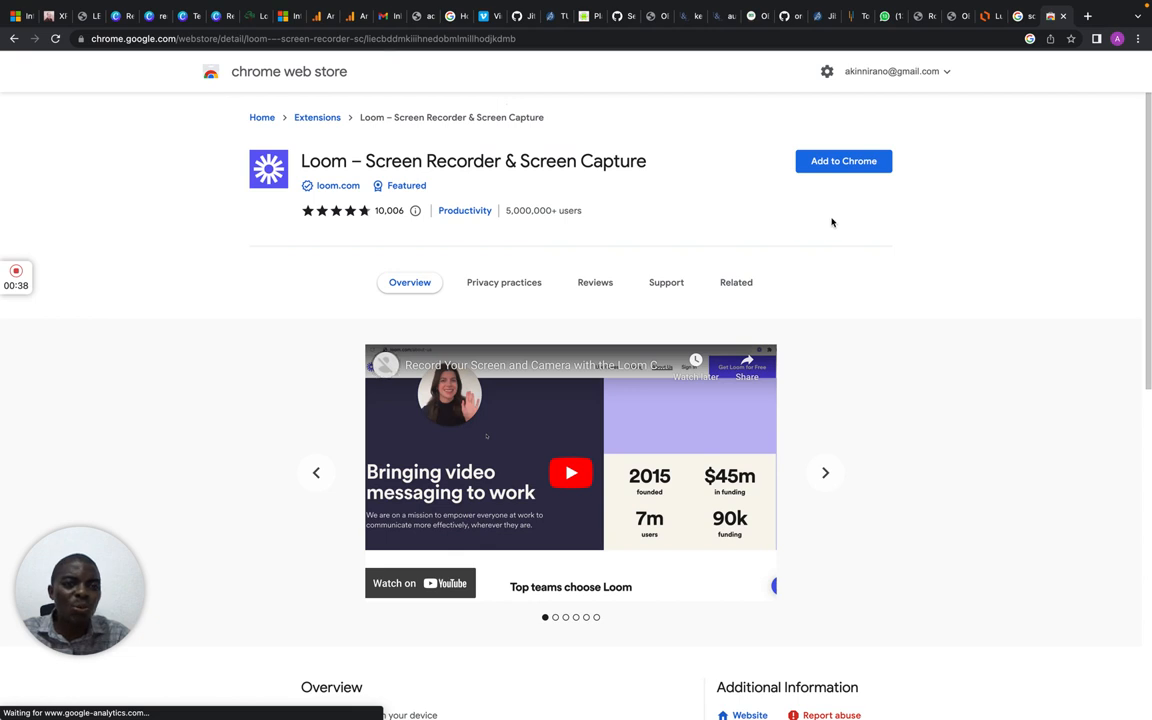
- Add the Loom extension to Chrome and confirm 'Add extension' in the dialog
left_click(844, 160)
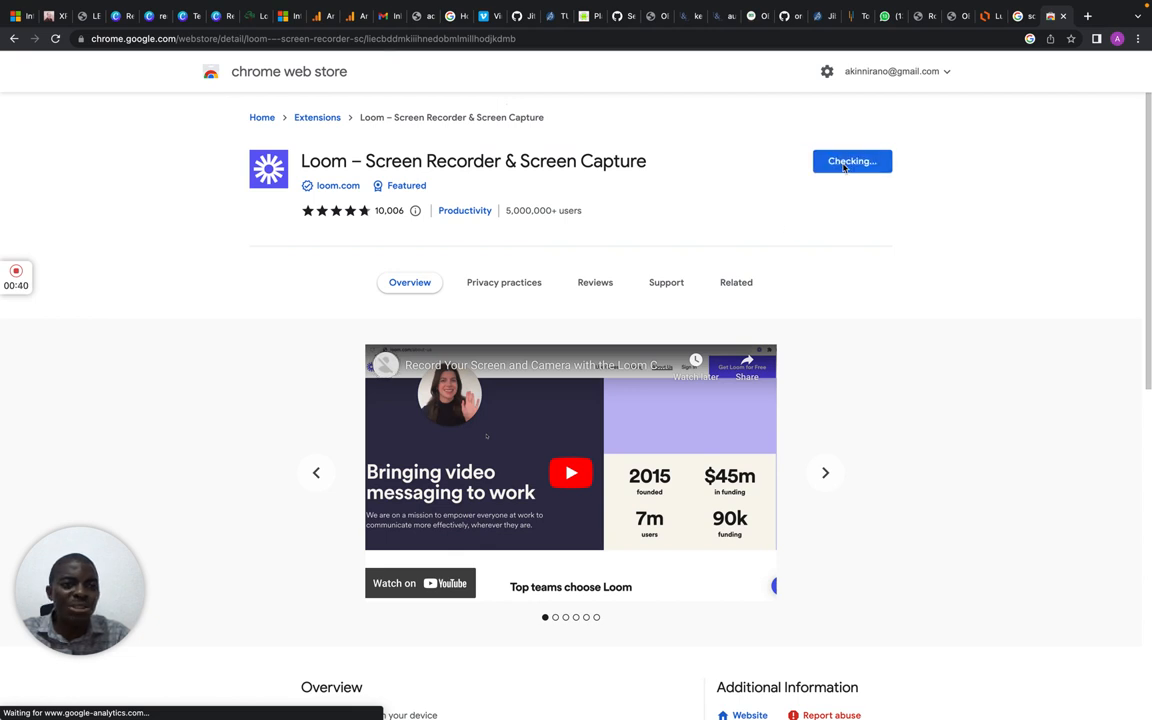
left_click(852, 160)
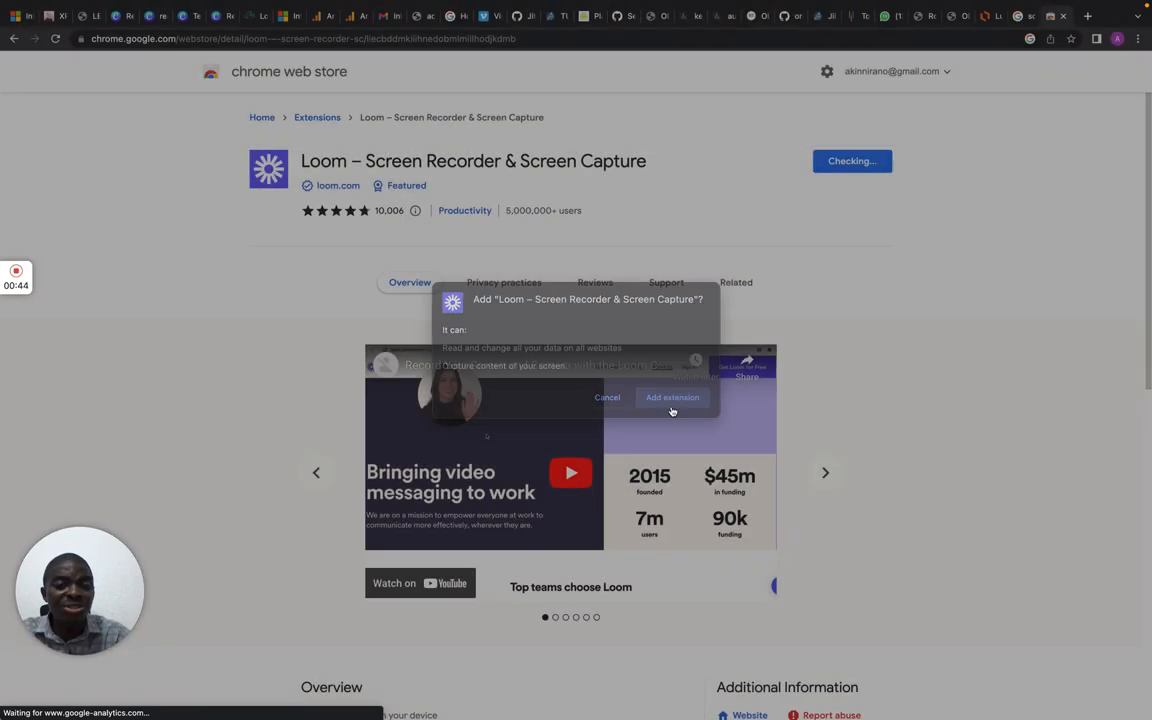
left_click(672, 396)
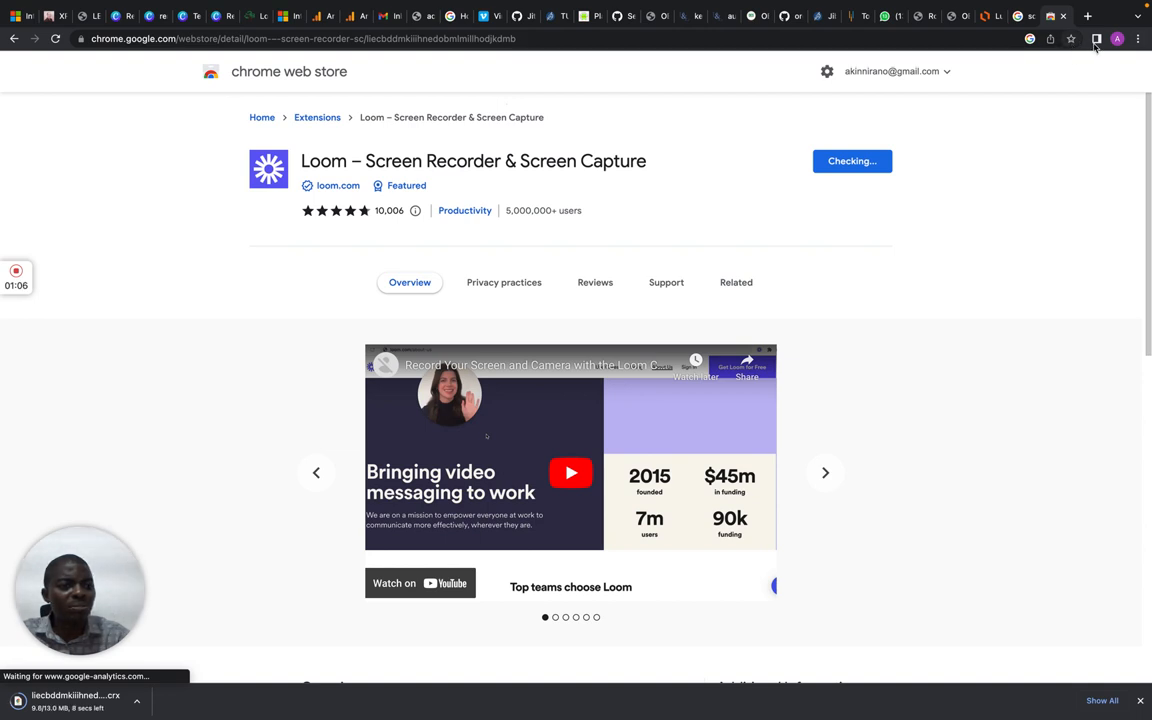
- Briefly check Chrome's three-dot menu while Loom downloads, then dismiss it
left_click(1136, 40)
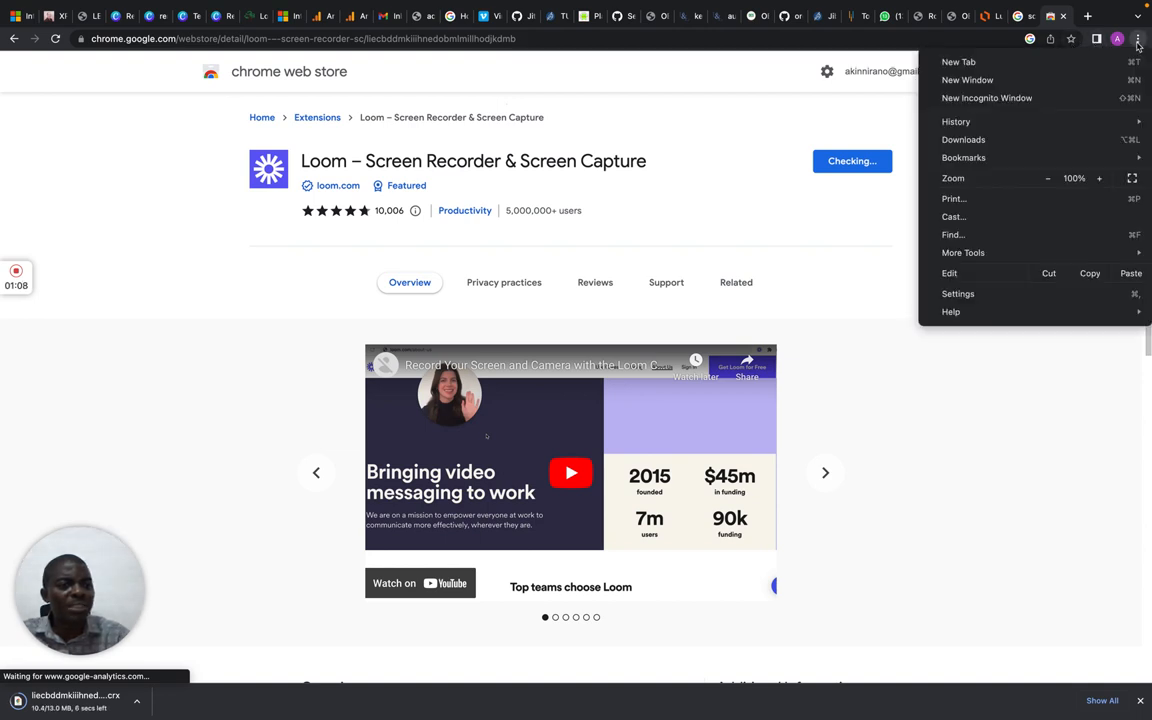
left_click(920, 404)
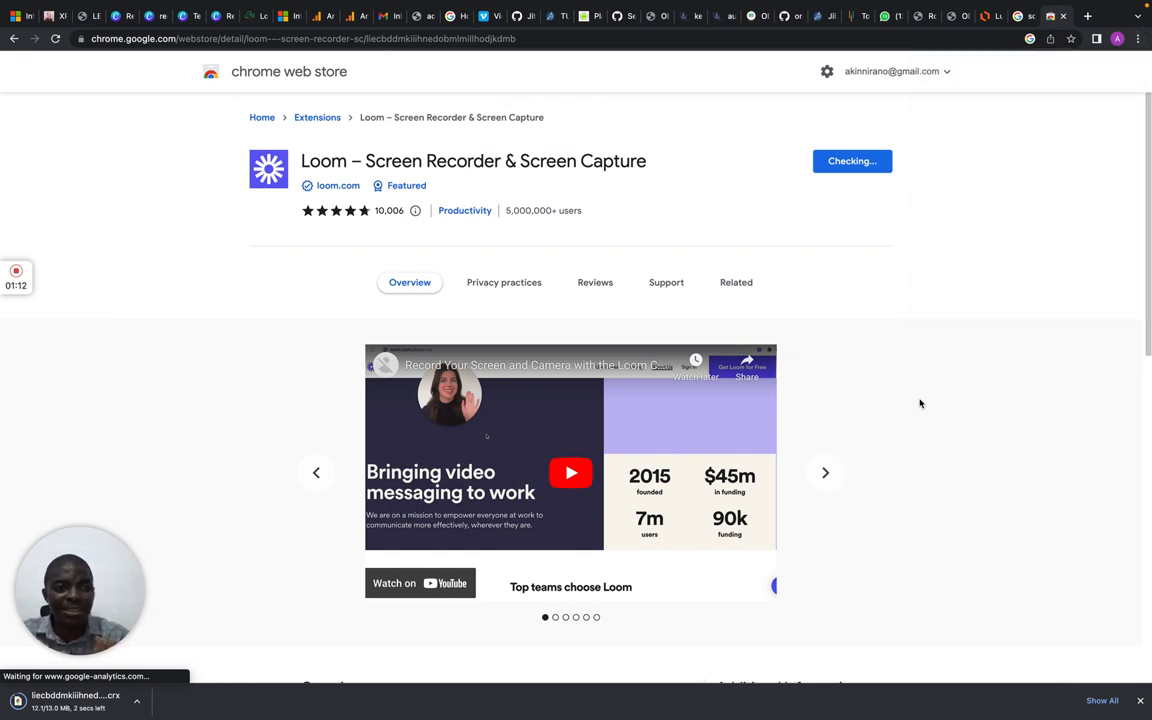
mouse_move(984, 140)
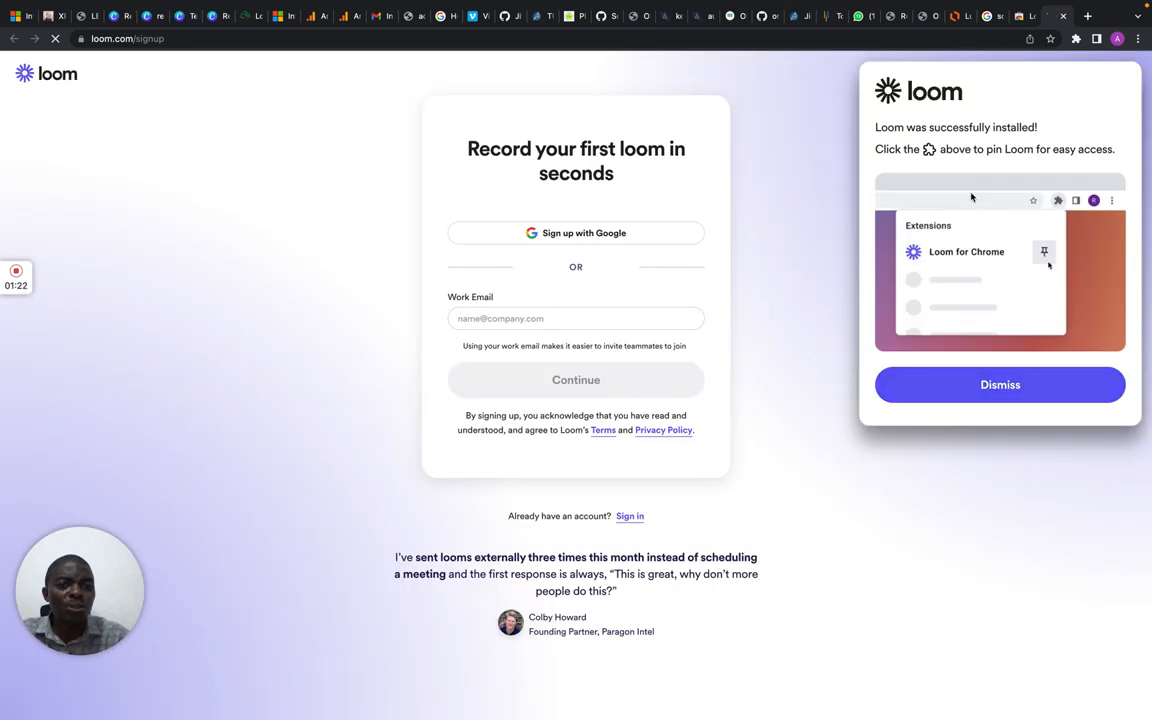
mouse_move(982, 204)
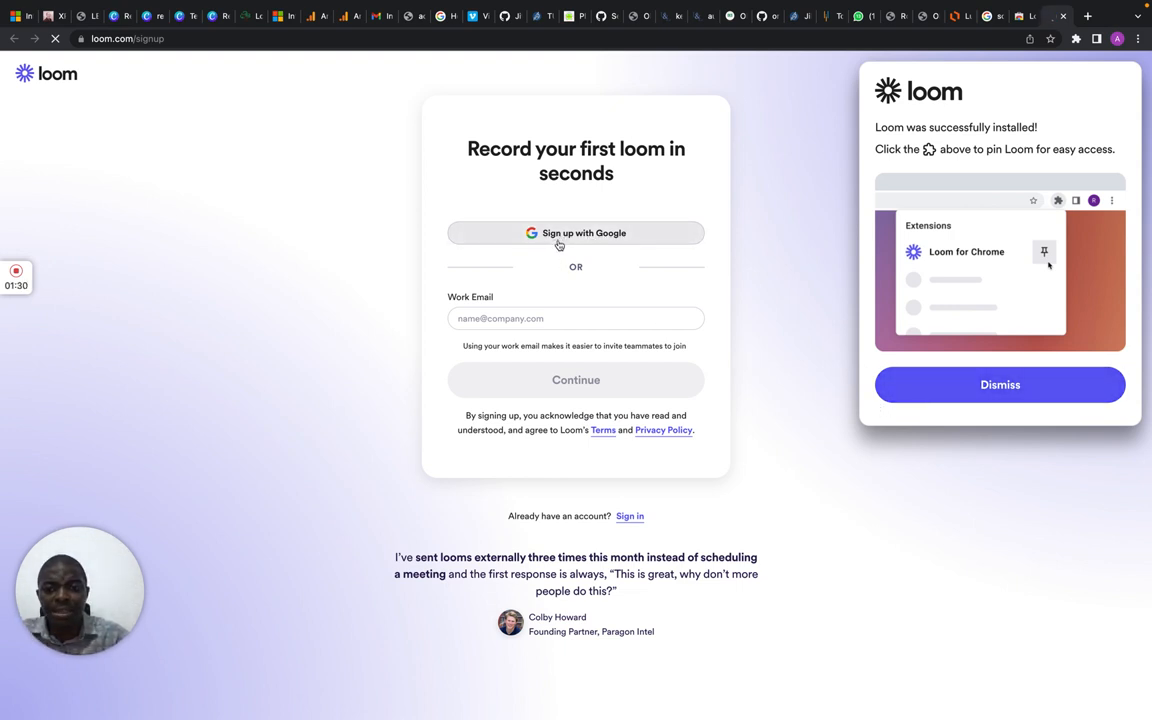
- Fill the Loom sign-up Work Email from a saved autofill address and continue with 'Log in with Google'
left_click(576, 318)
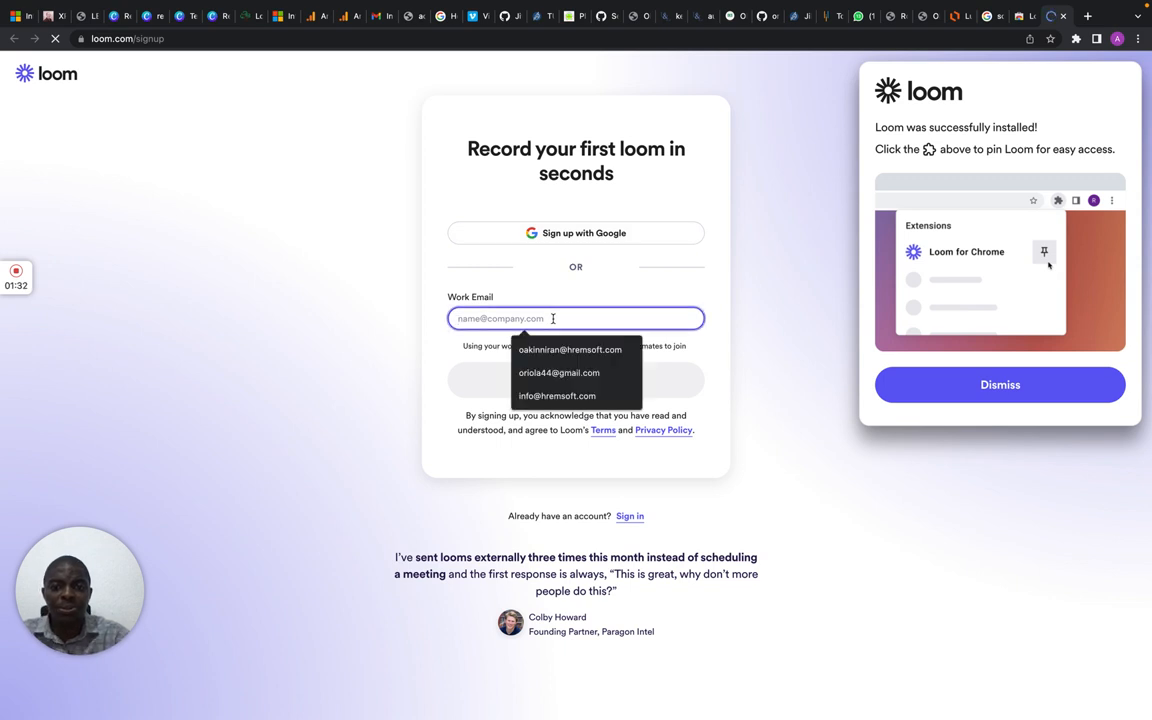
left_click(568, 348)
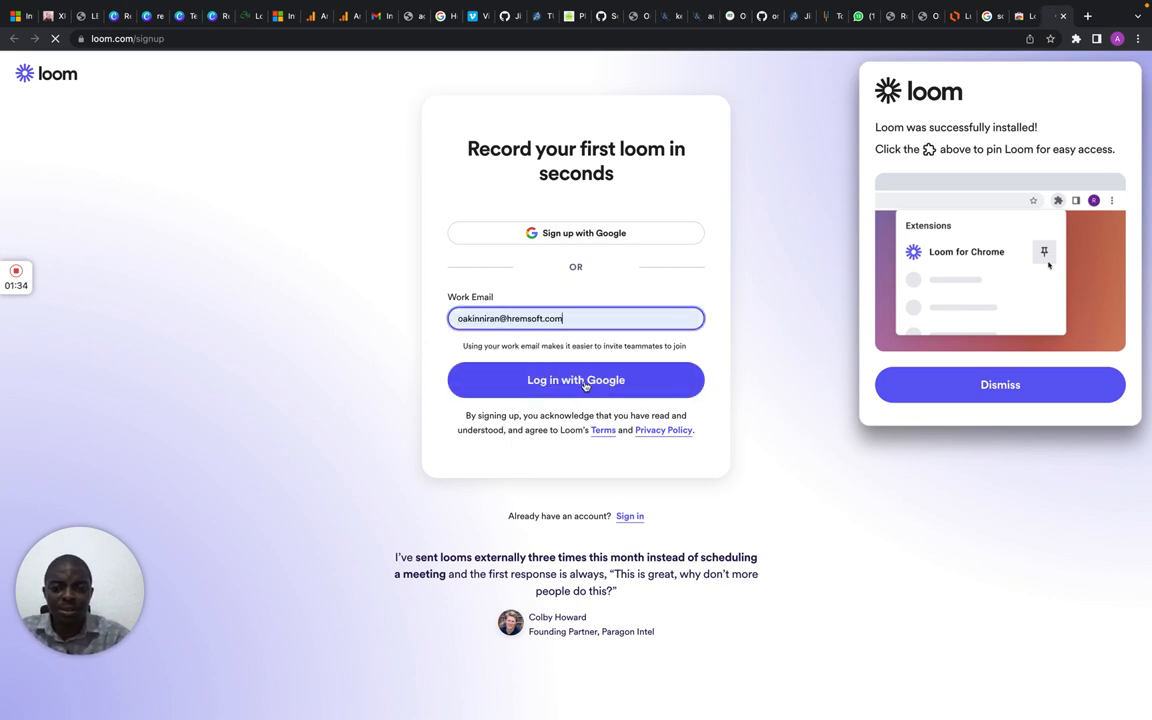
left_click(576, 380)
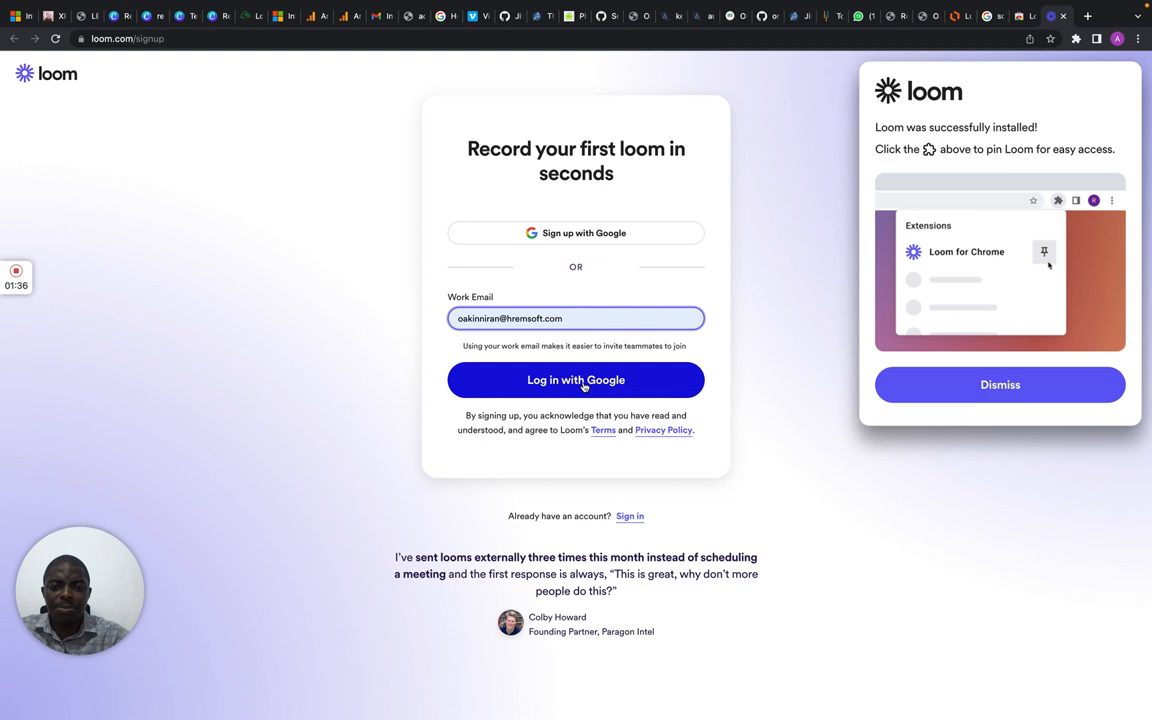
left_click(576, 380)
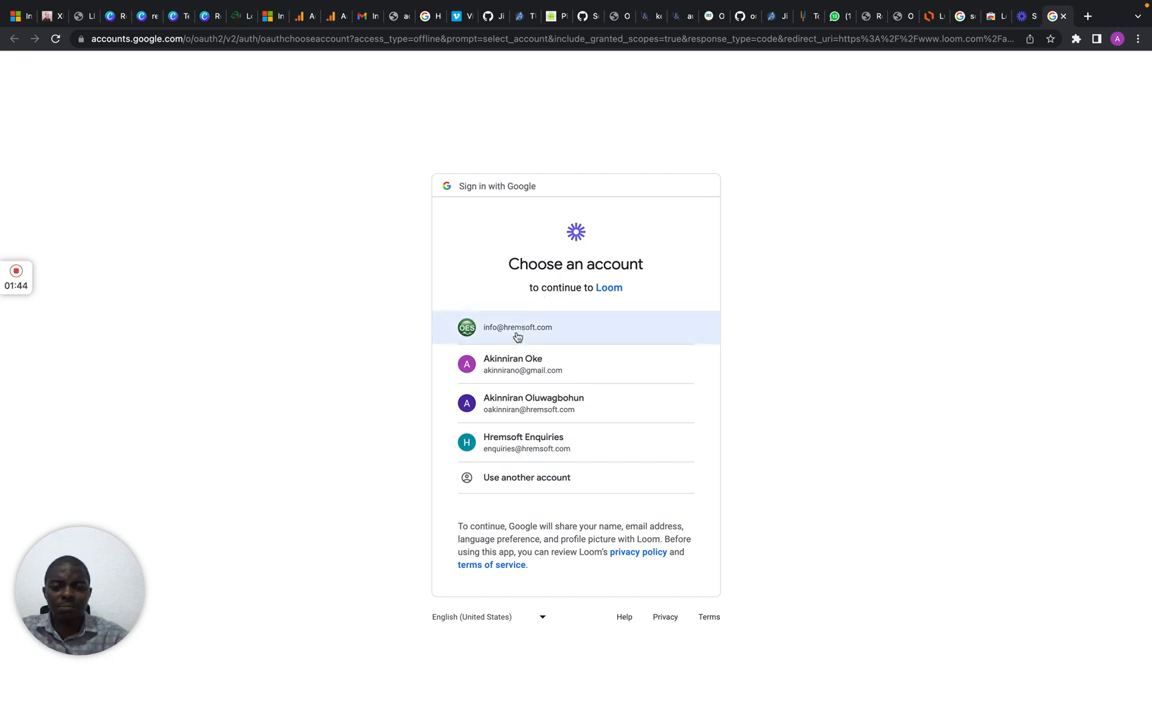
mouse_move(520, 404)
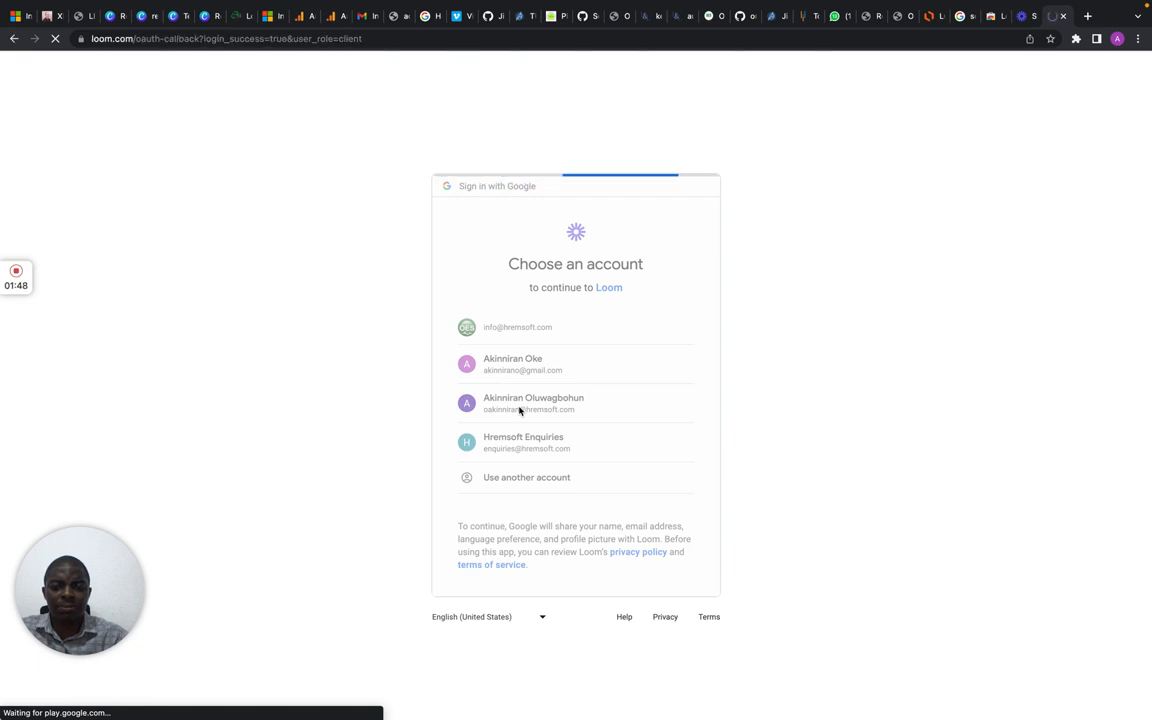
- Choose the Google account on the account chooser to sign in to Loom
left_click(532, 404)
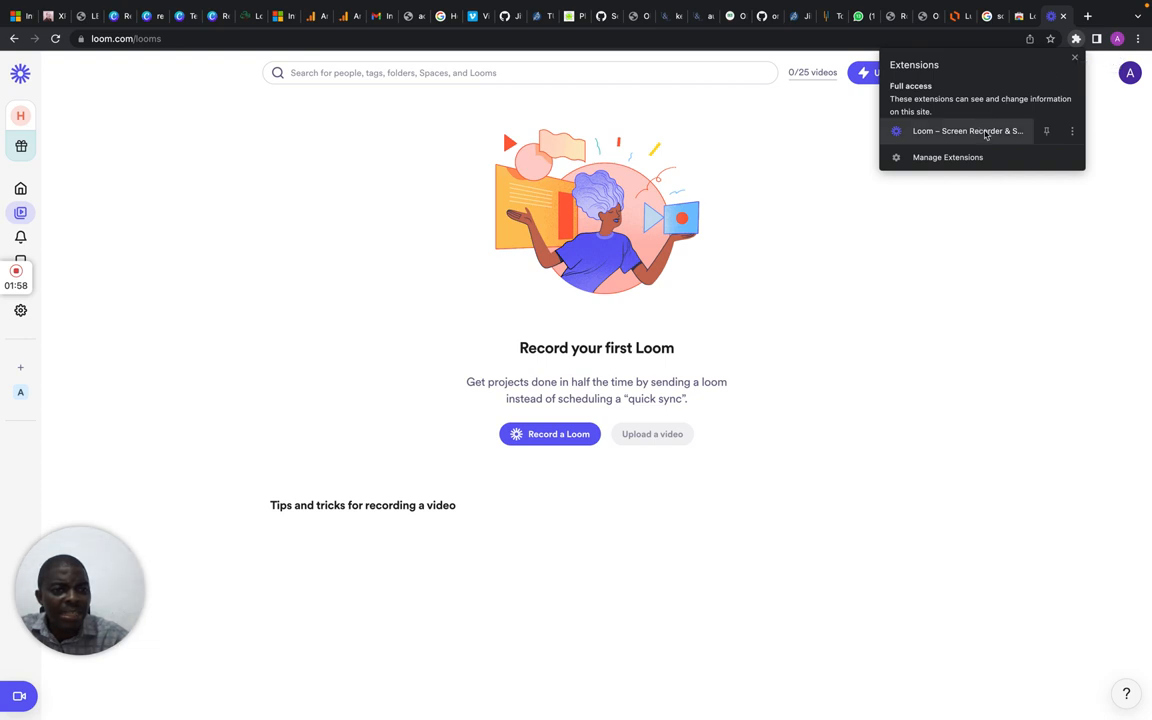
- From the extensions list, choose 'Manage Extension' for Loom via its three-dot options
left_click(1072, 132)
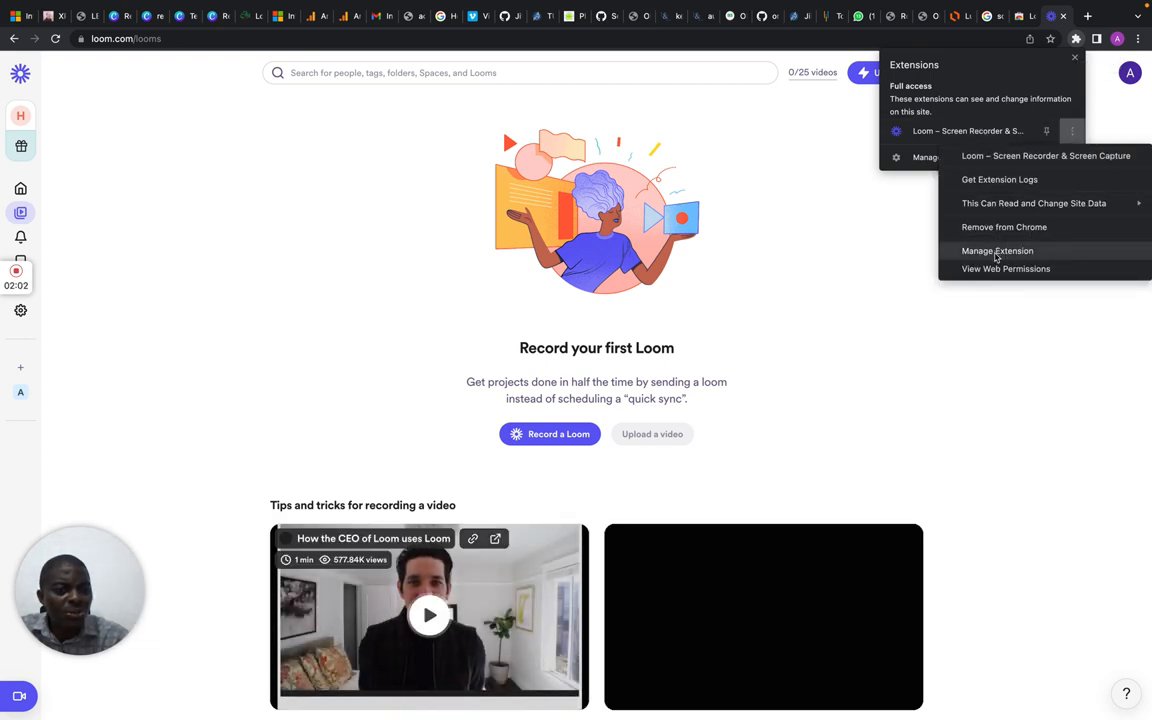
left_click(1032, 204)
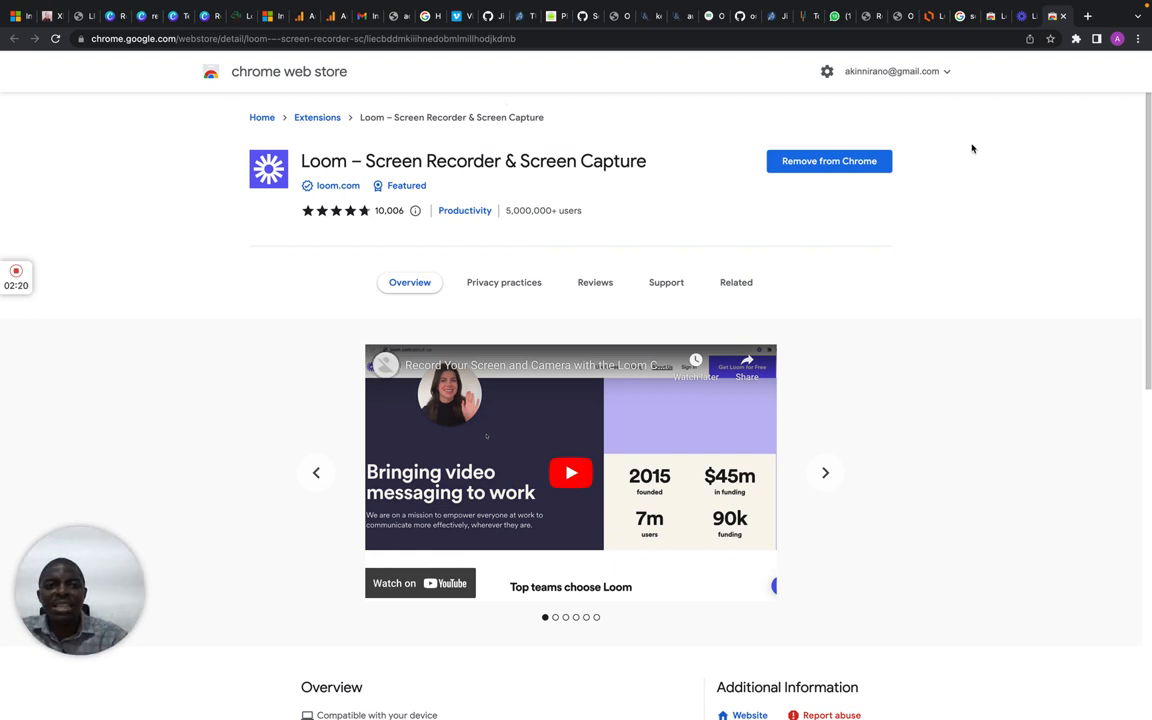
- Show Chrome's installed extensions list to check Loom, then dismiss the panel
left_click(1076, 40)
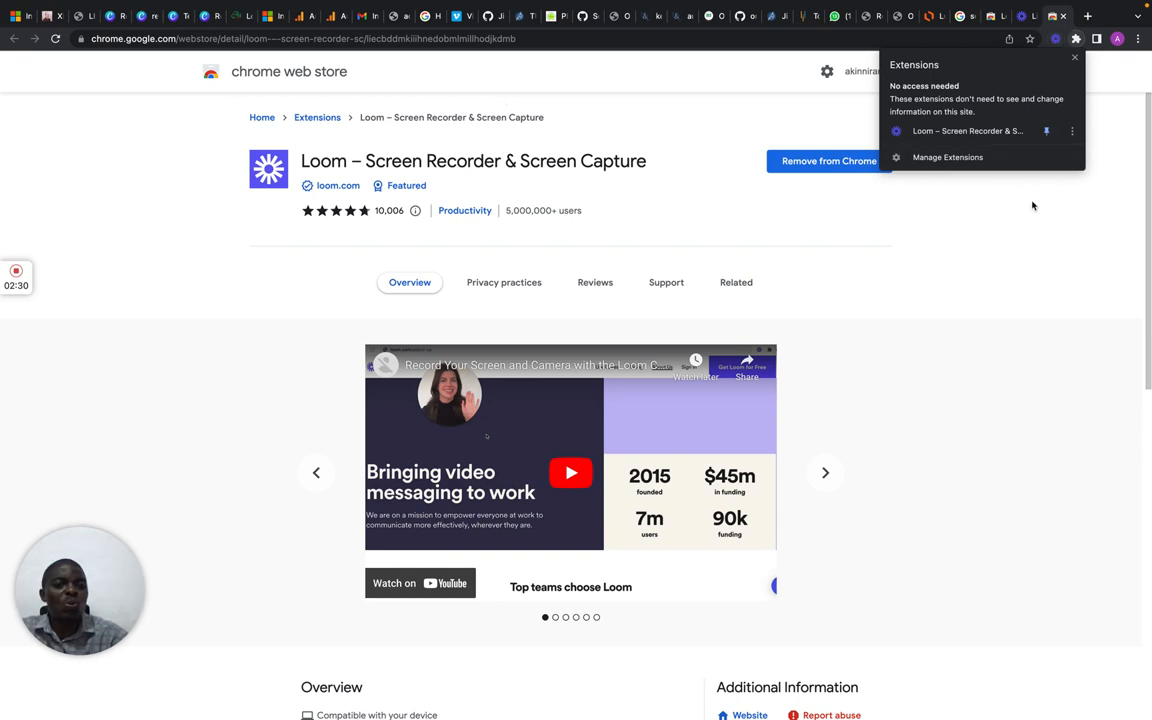
left_click(964, 240)
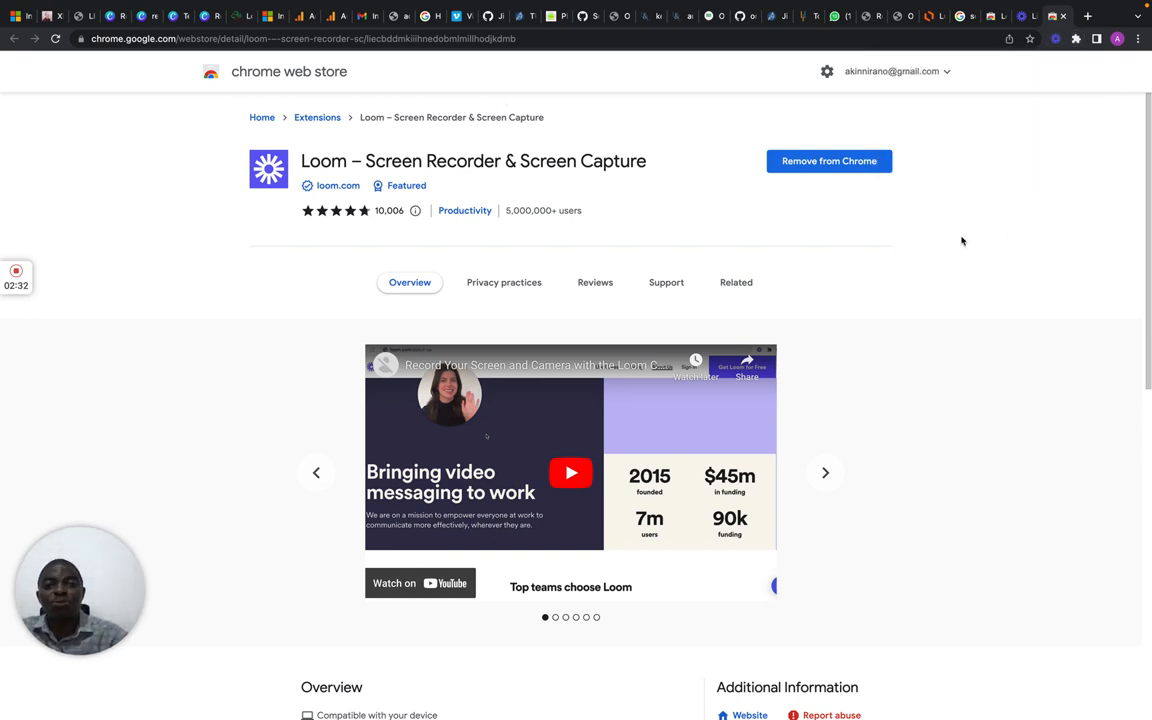